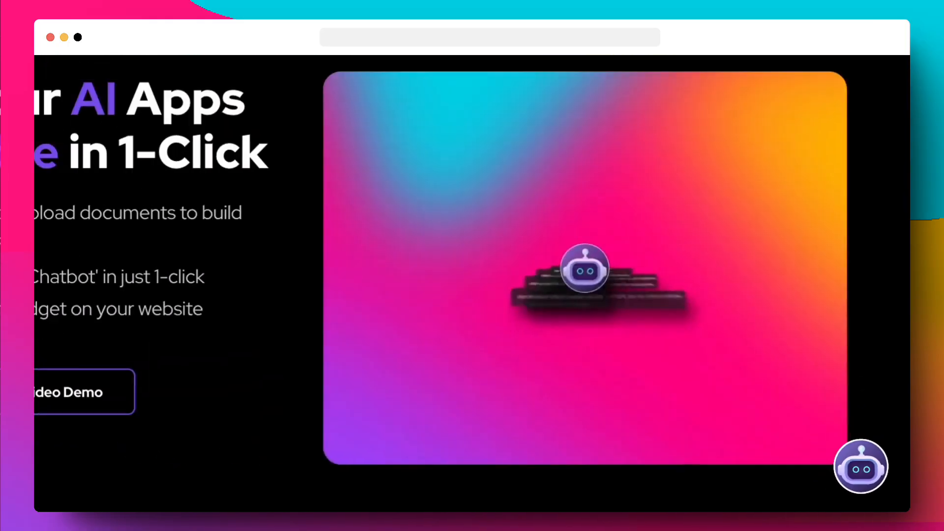
Ask the site chatbot what AITable is, then request a product demonstration.
click(860, 467)
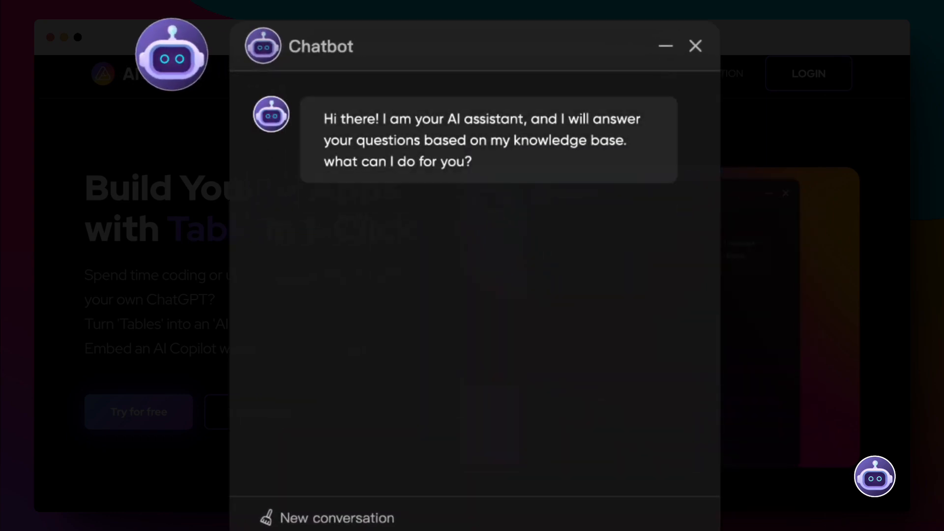
click(572, 232)
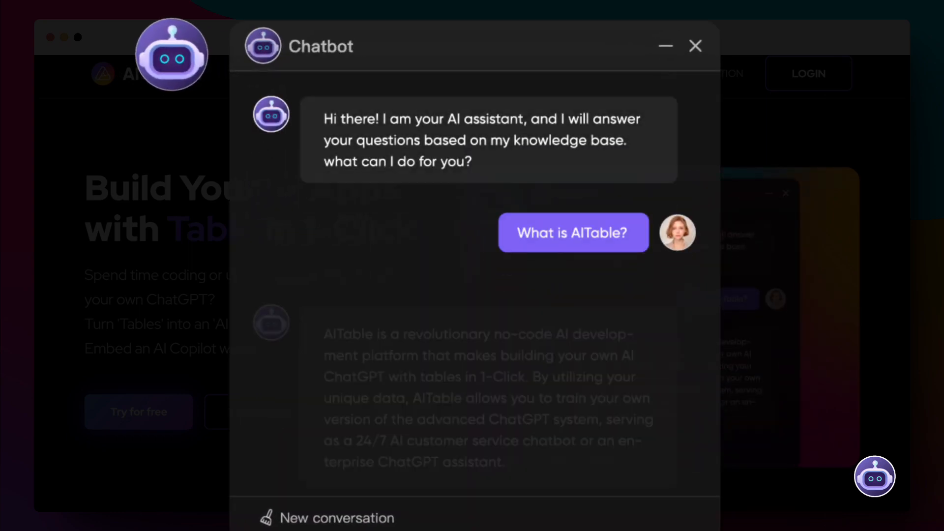
scroll(down, 3)
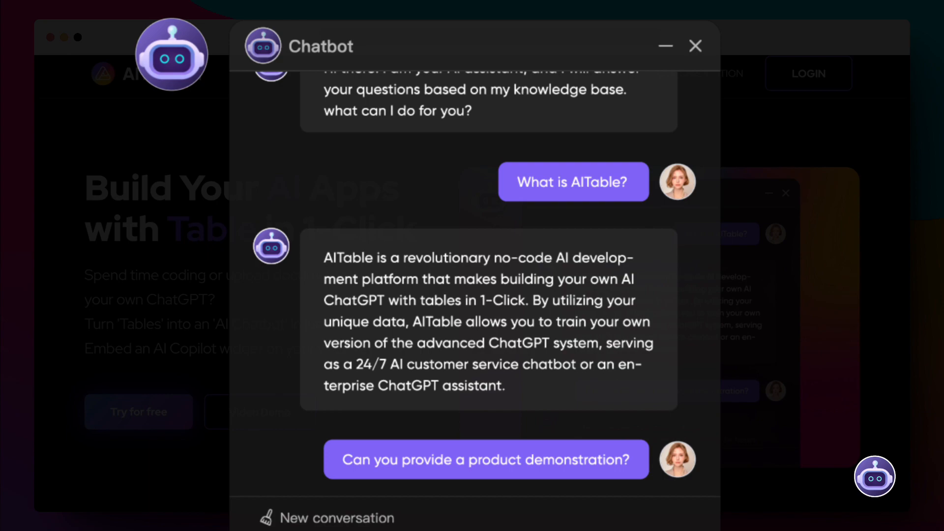
click(485, 459)
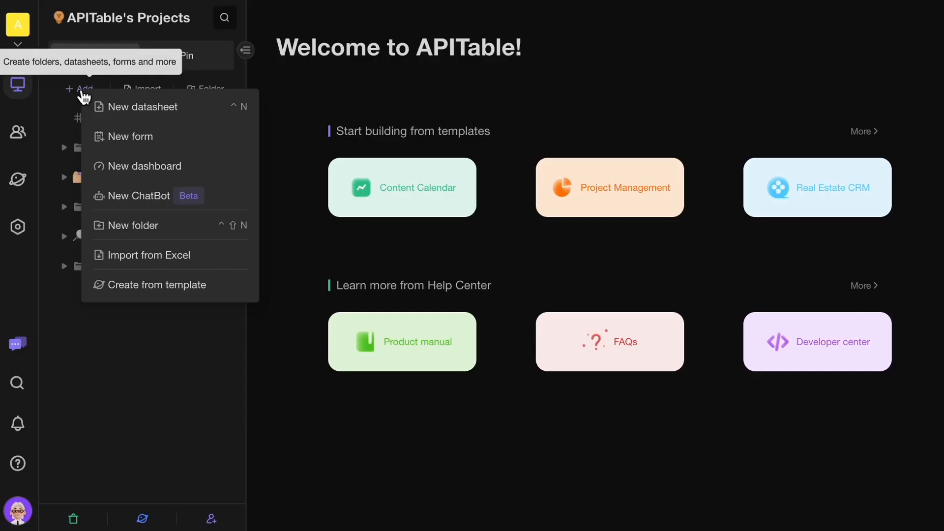
mouse_move(223, 261)
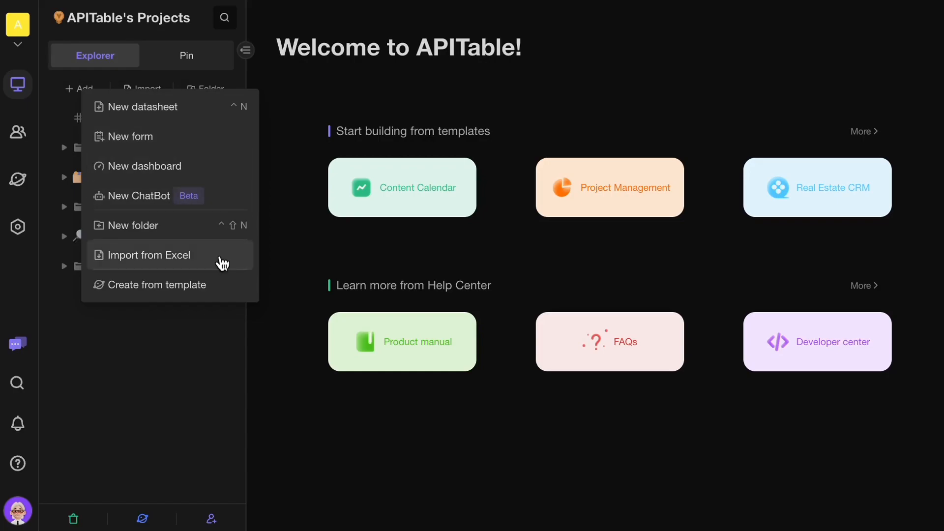
mouse_move(147, 325)
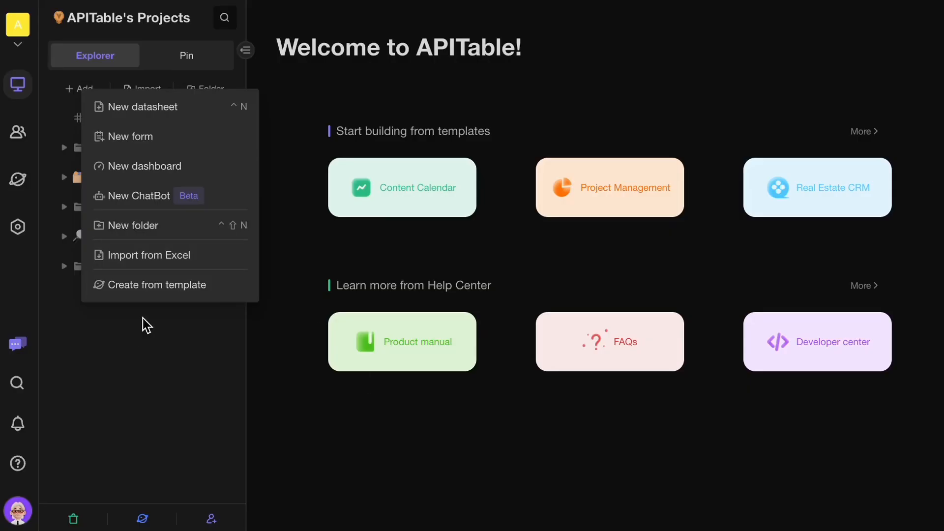
Create a new chatbot from the Explorer's + Add menu.
click(138, 195)
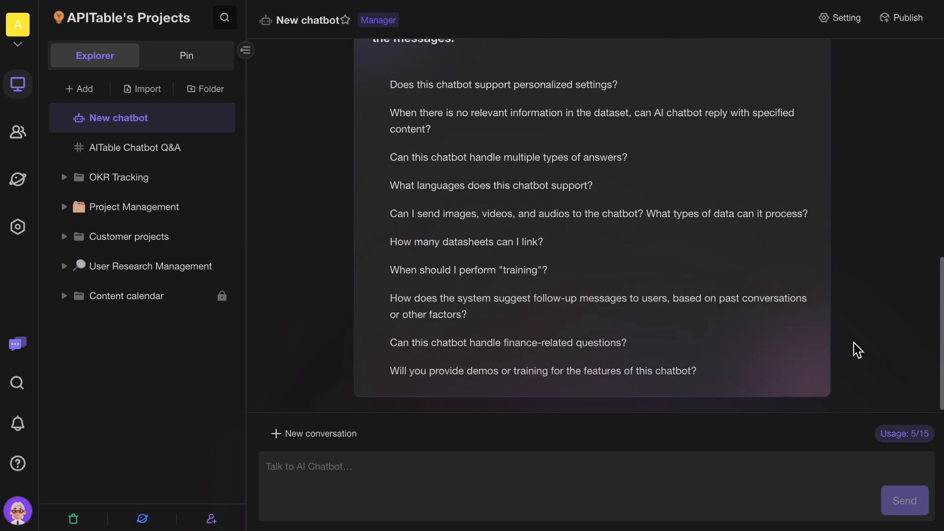
Keep the bot type as Q & A with the default prompt and save the settings.
click(843, 17)
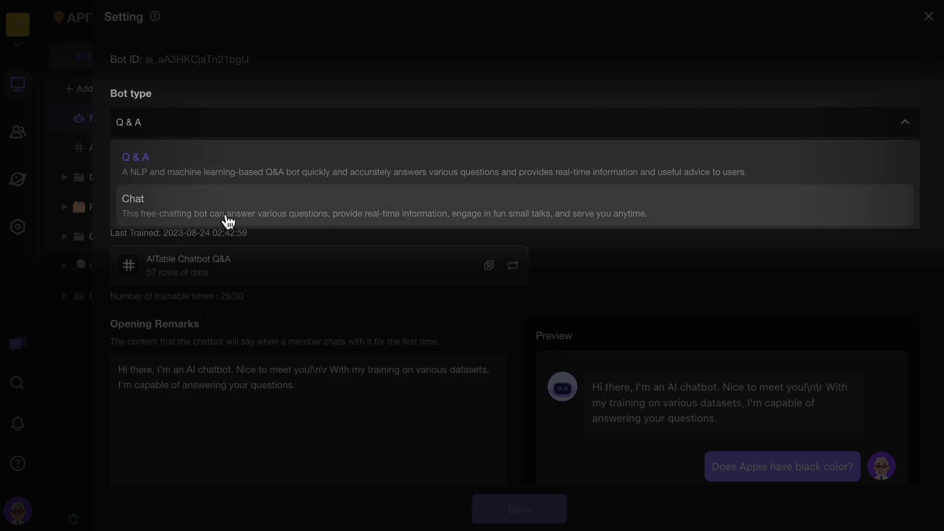
click(136, 158)
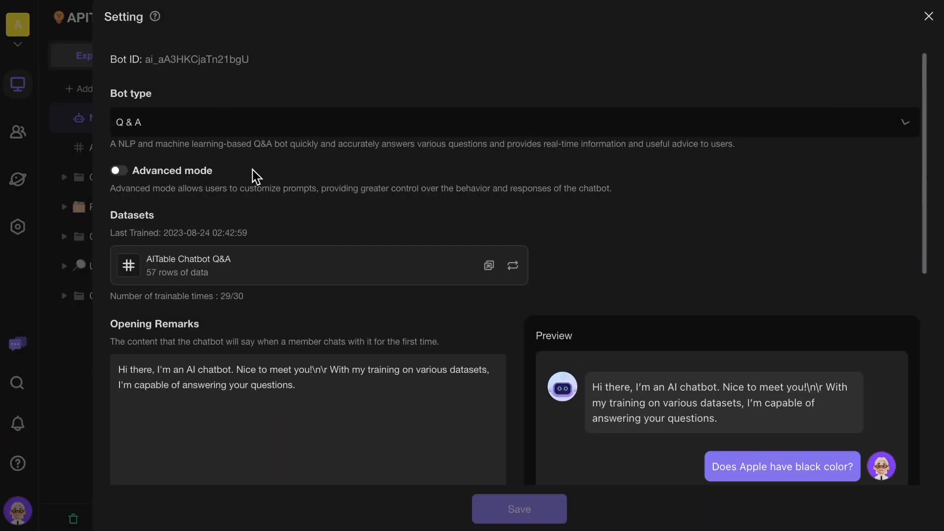
scroll(down, 3)
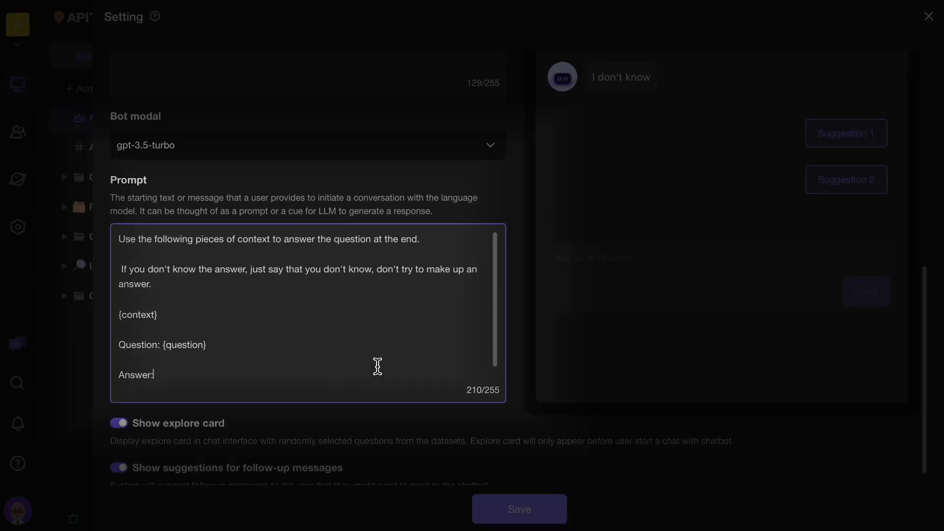
click(518, 508)
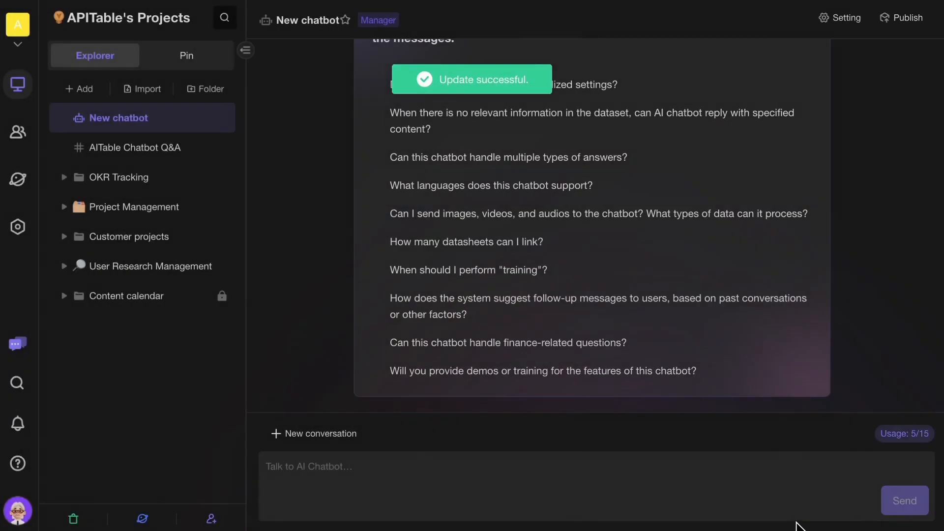
Send 'what is aitable?' to the new chatbot and review its answer.
text(what)
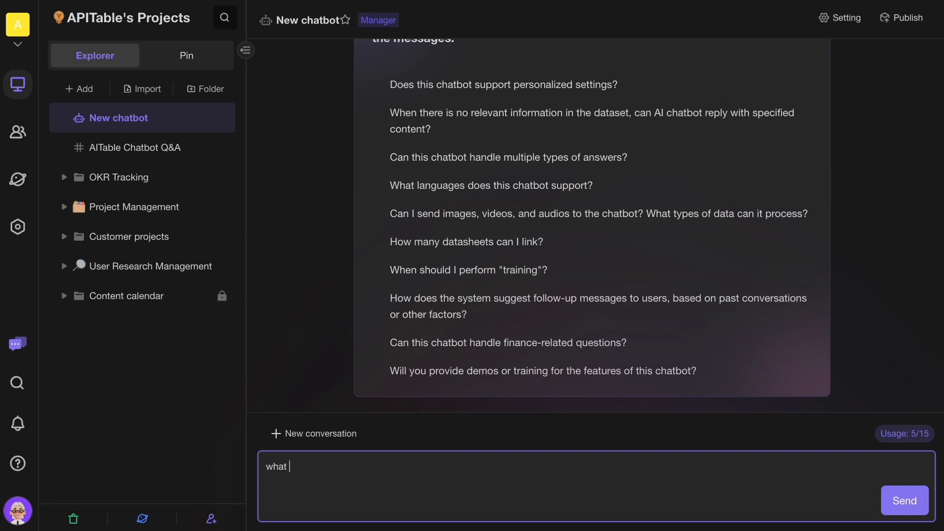
text(is aitable?)
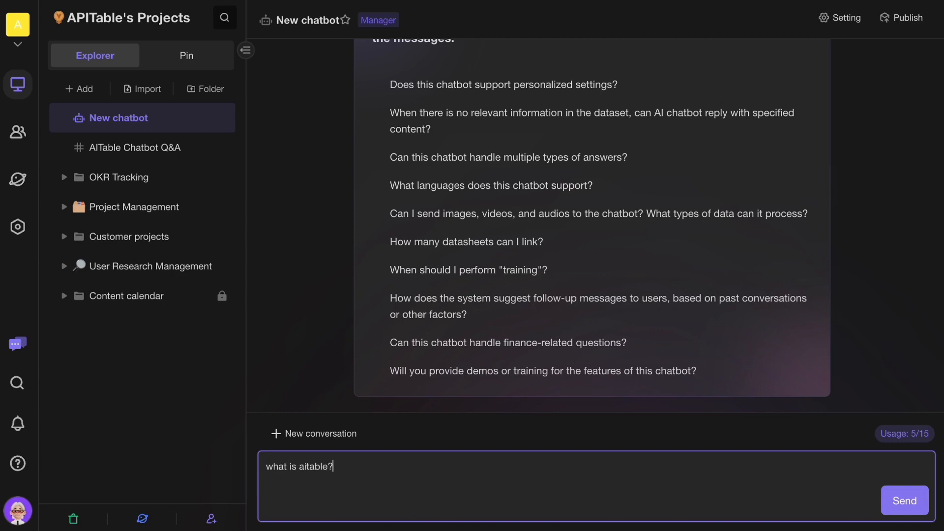
click(904, 501)
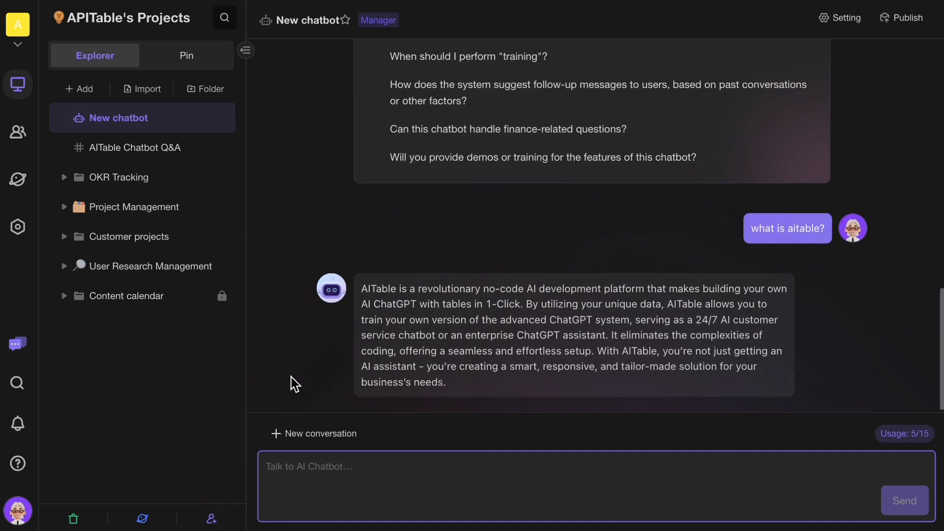
scroll(down, 3)
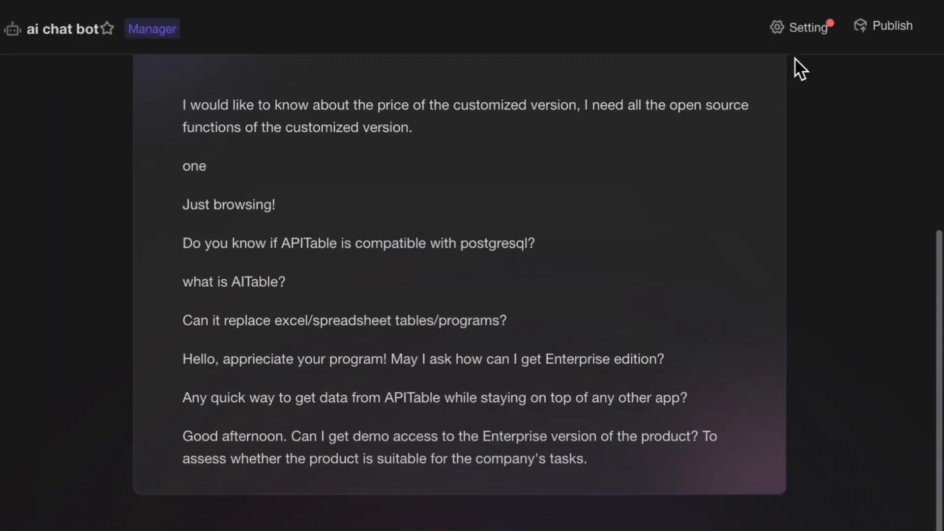
click(805, 27)
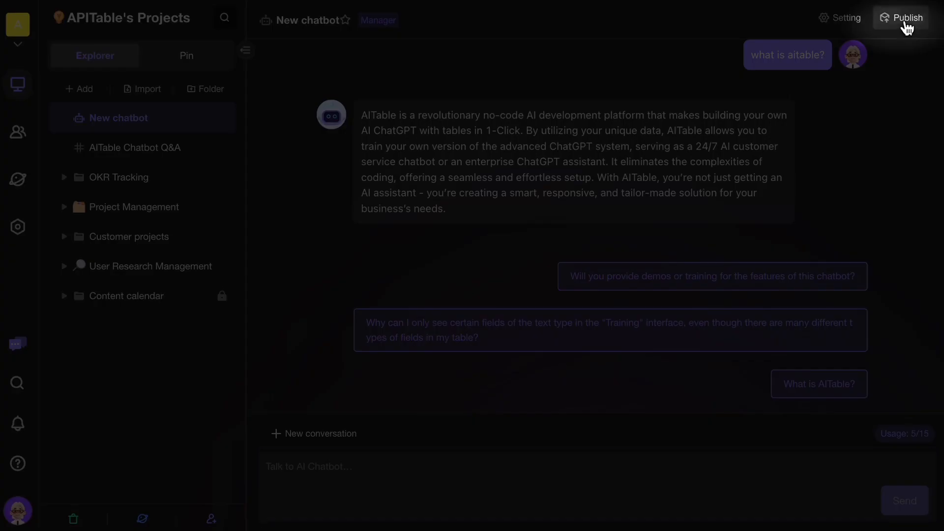
Publish the chatbot for anyone with the link and view its iframe/script embed code.
click(906, 18)
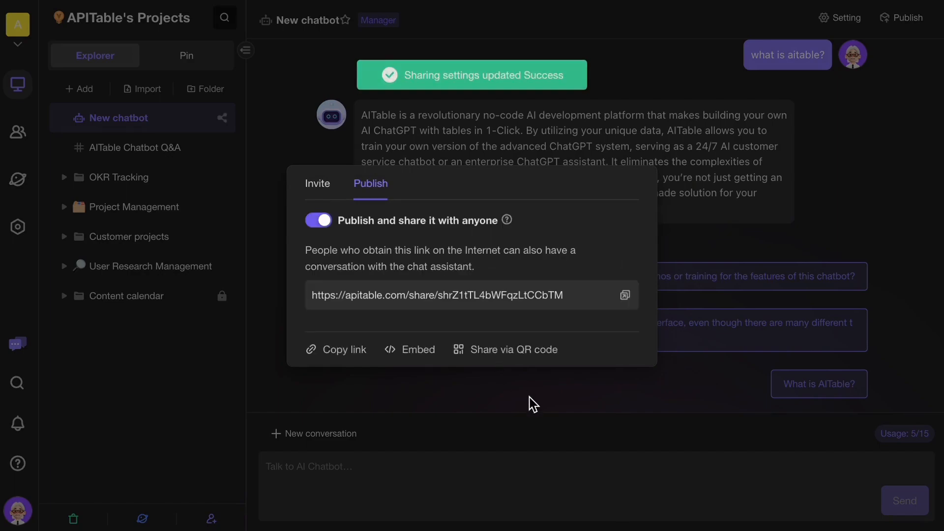
click(418, 349)
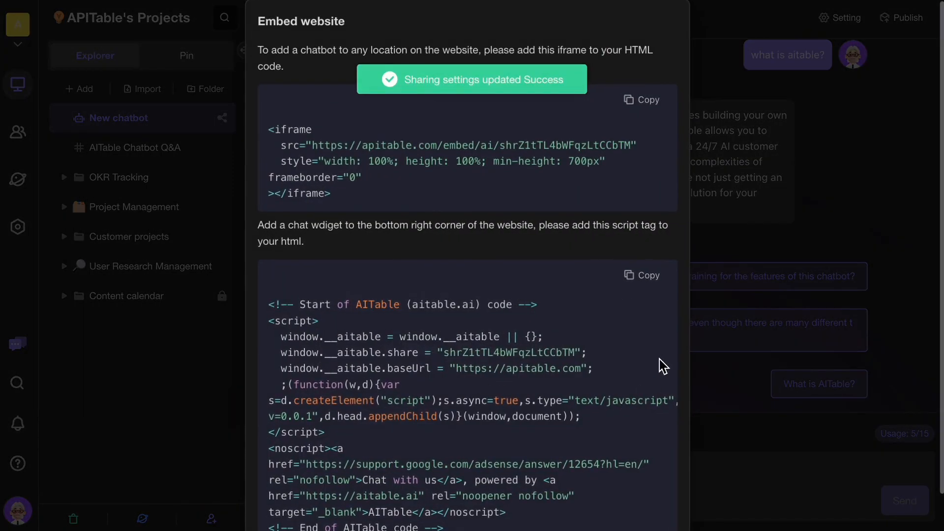
scroll(down, 3)
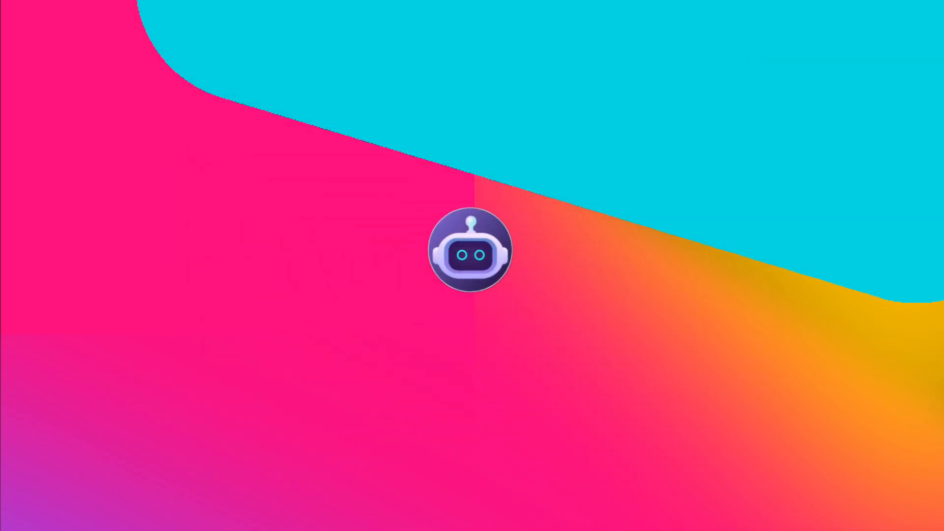
Ask the embedded chatbot what AITable is, request a demo and fill the demo form.
click(470, 249)
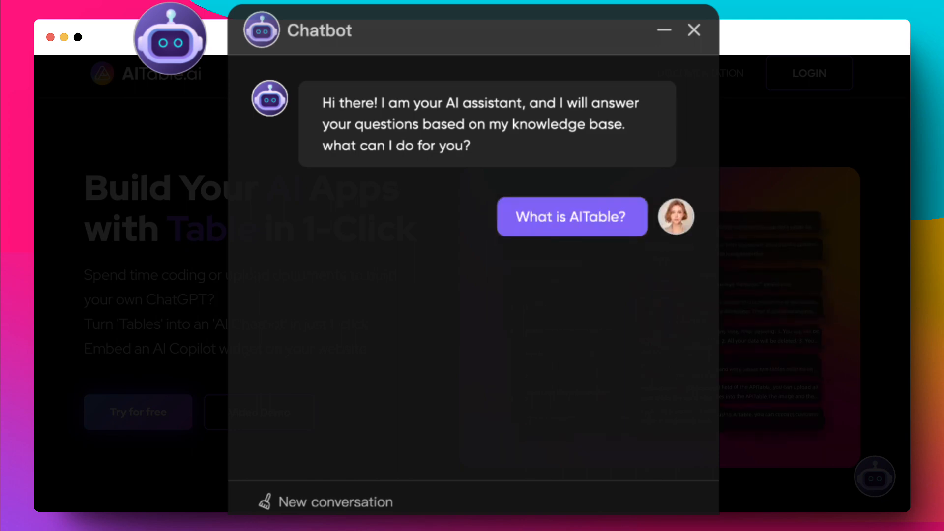
click(571, 217)
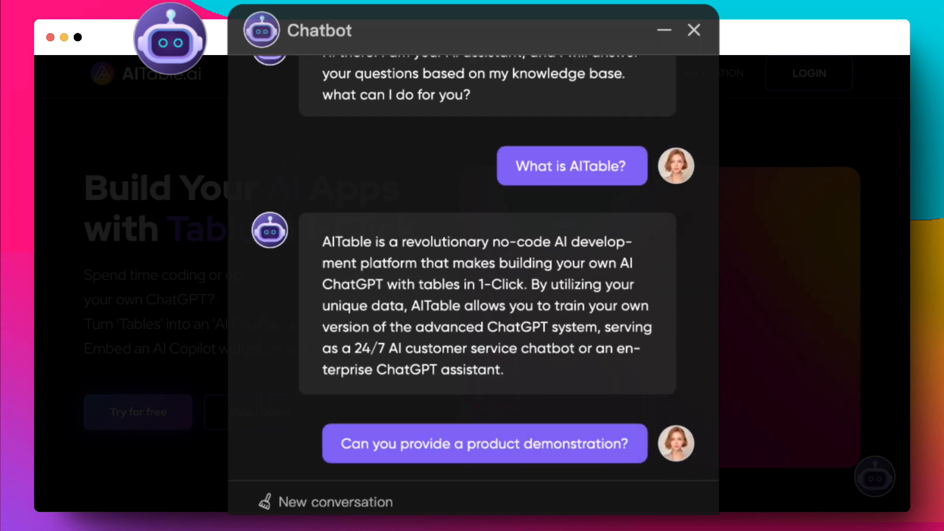
click(484, 443)
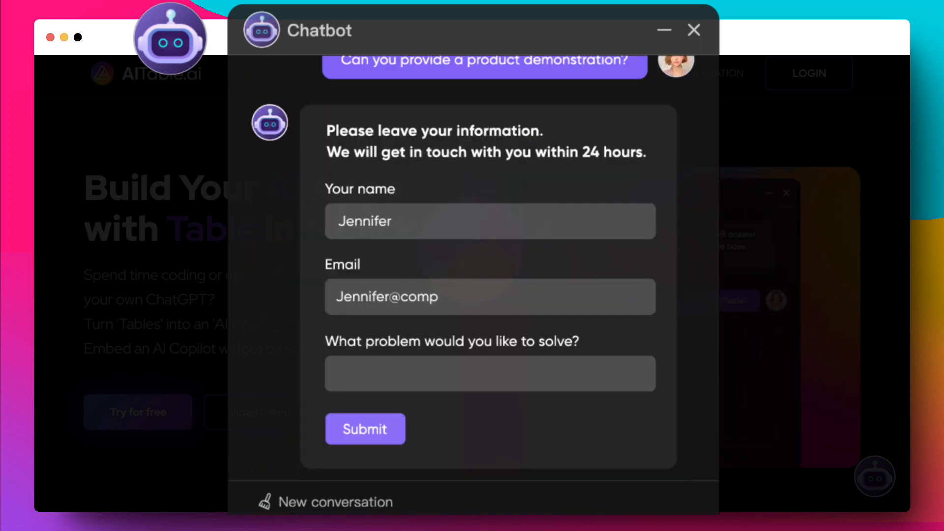
click(694, 31)
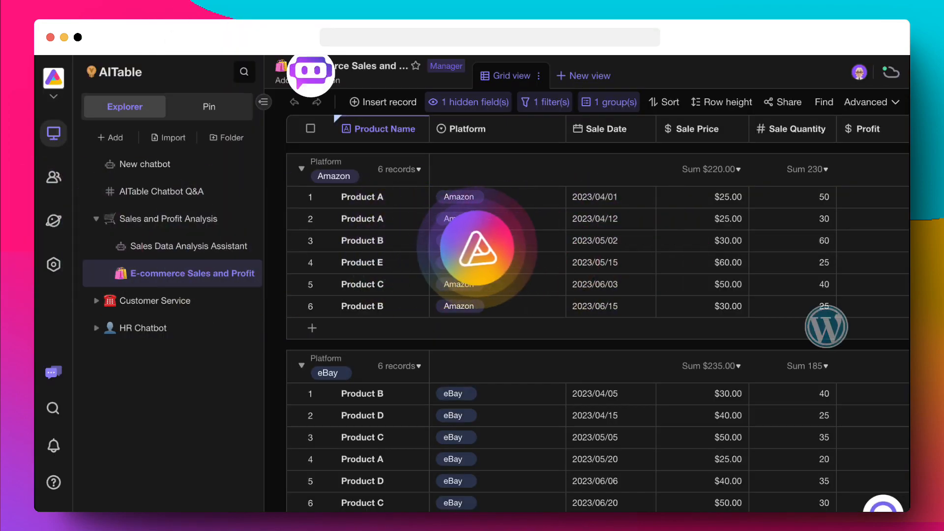
Switch to the Sales Data Analysis Assistant chatbot in the Explorer.
click(187, 246)
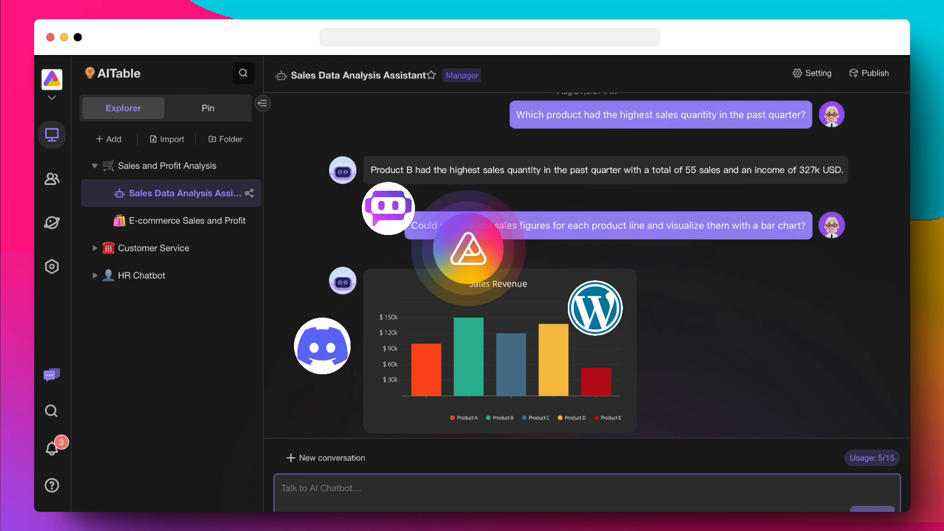